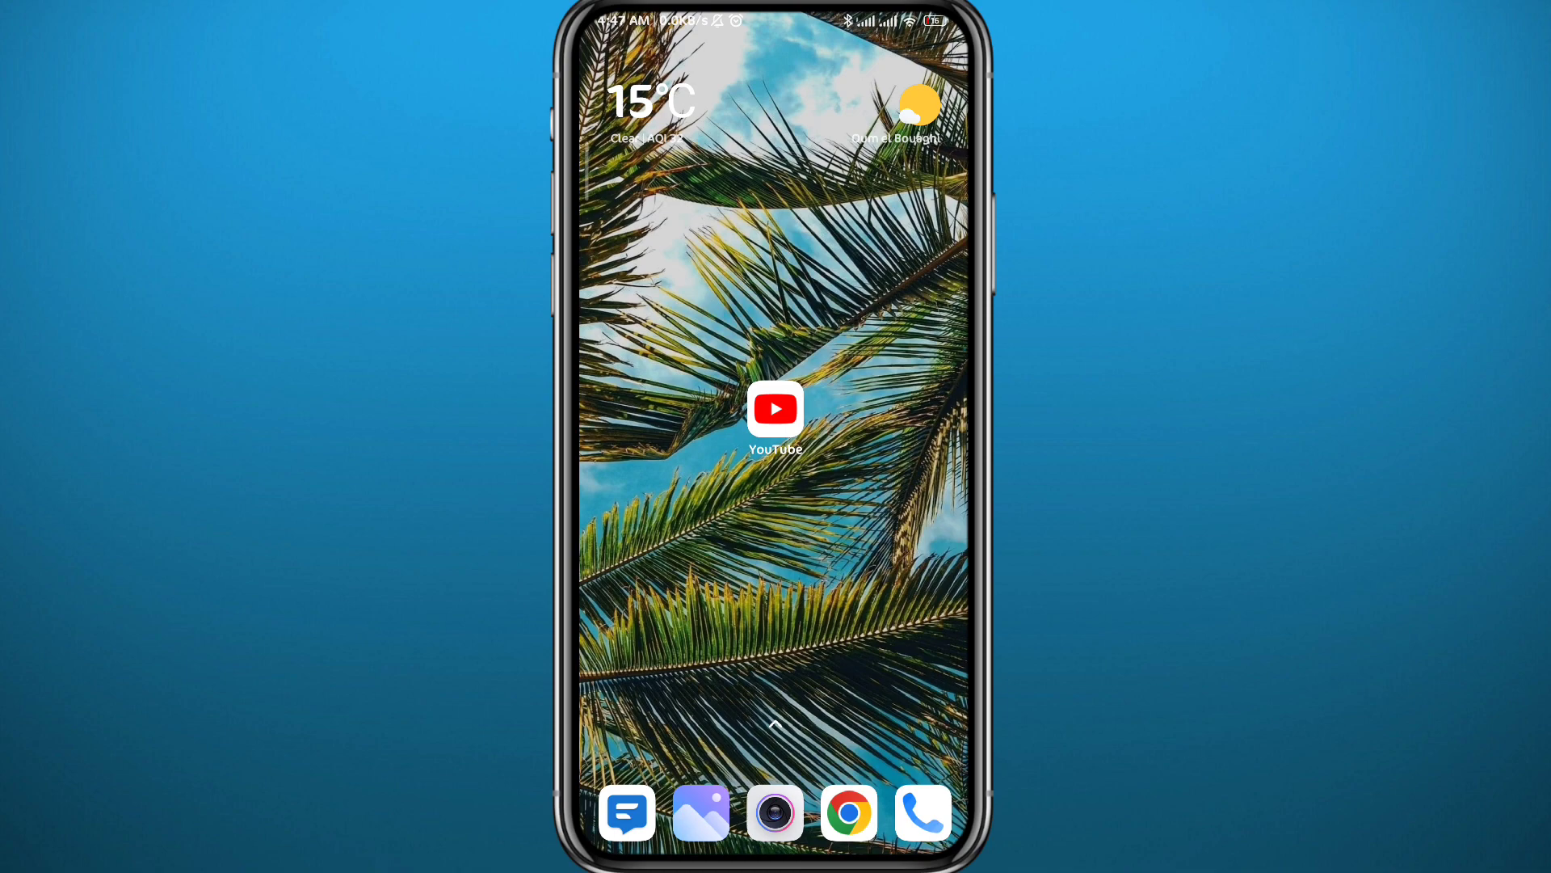
- Bring up the app drawer and launch Google Play Store
{"action": "scroll", "scroll_direction": "up", "scroll_amount": 3}
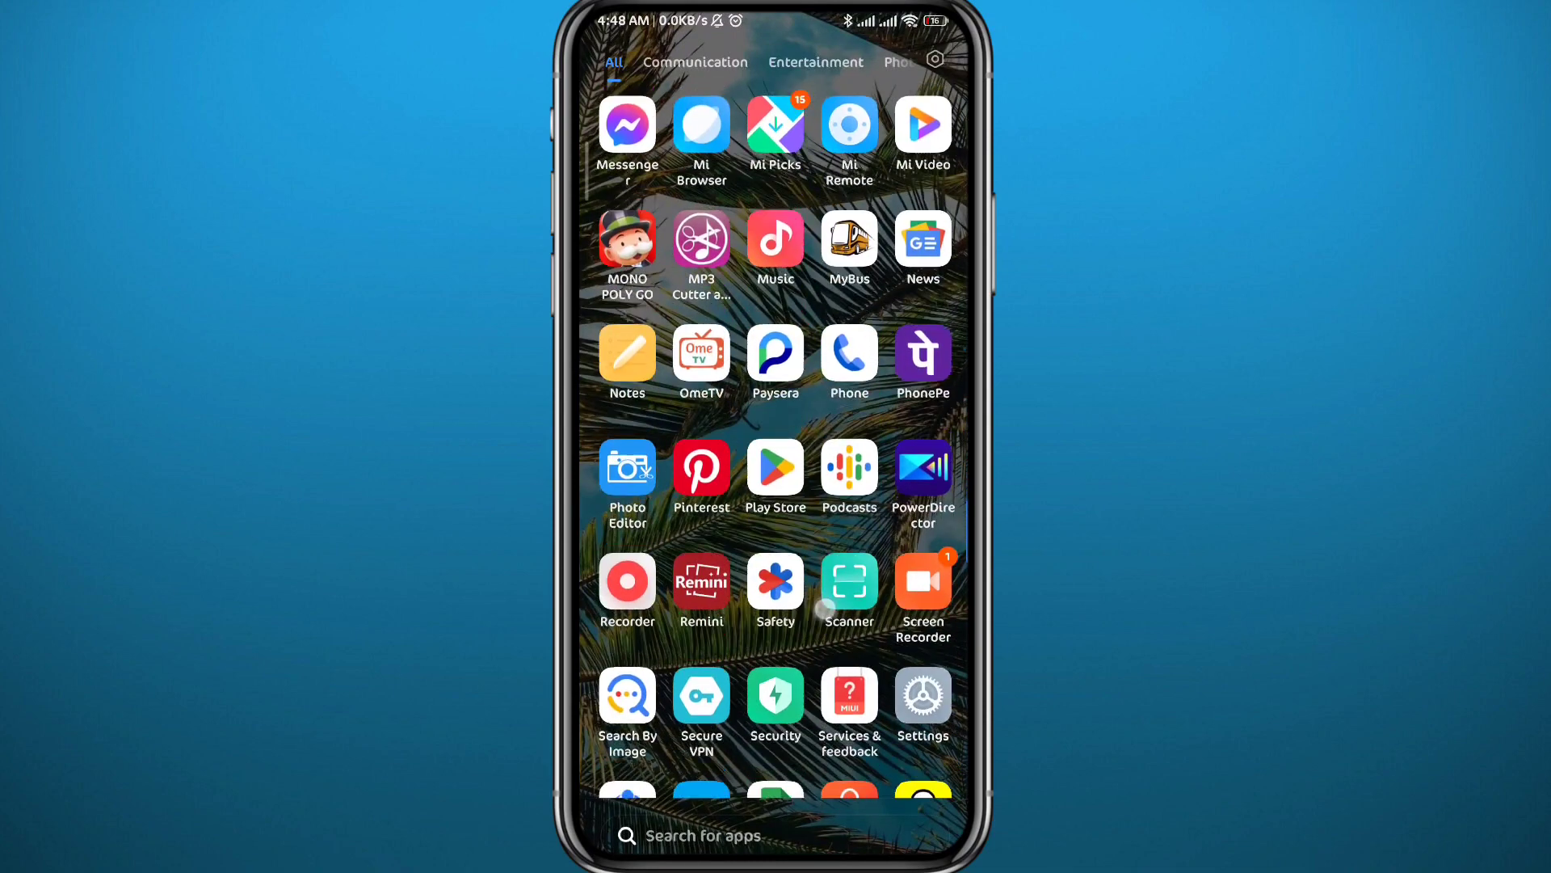
{"action": "left_click", "coordinate": [774, 469]}
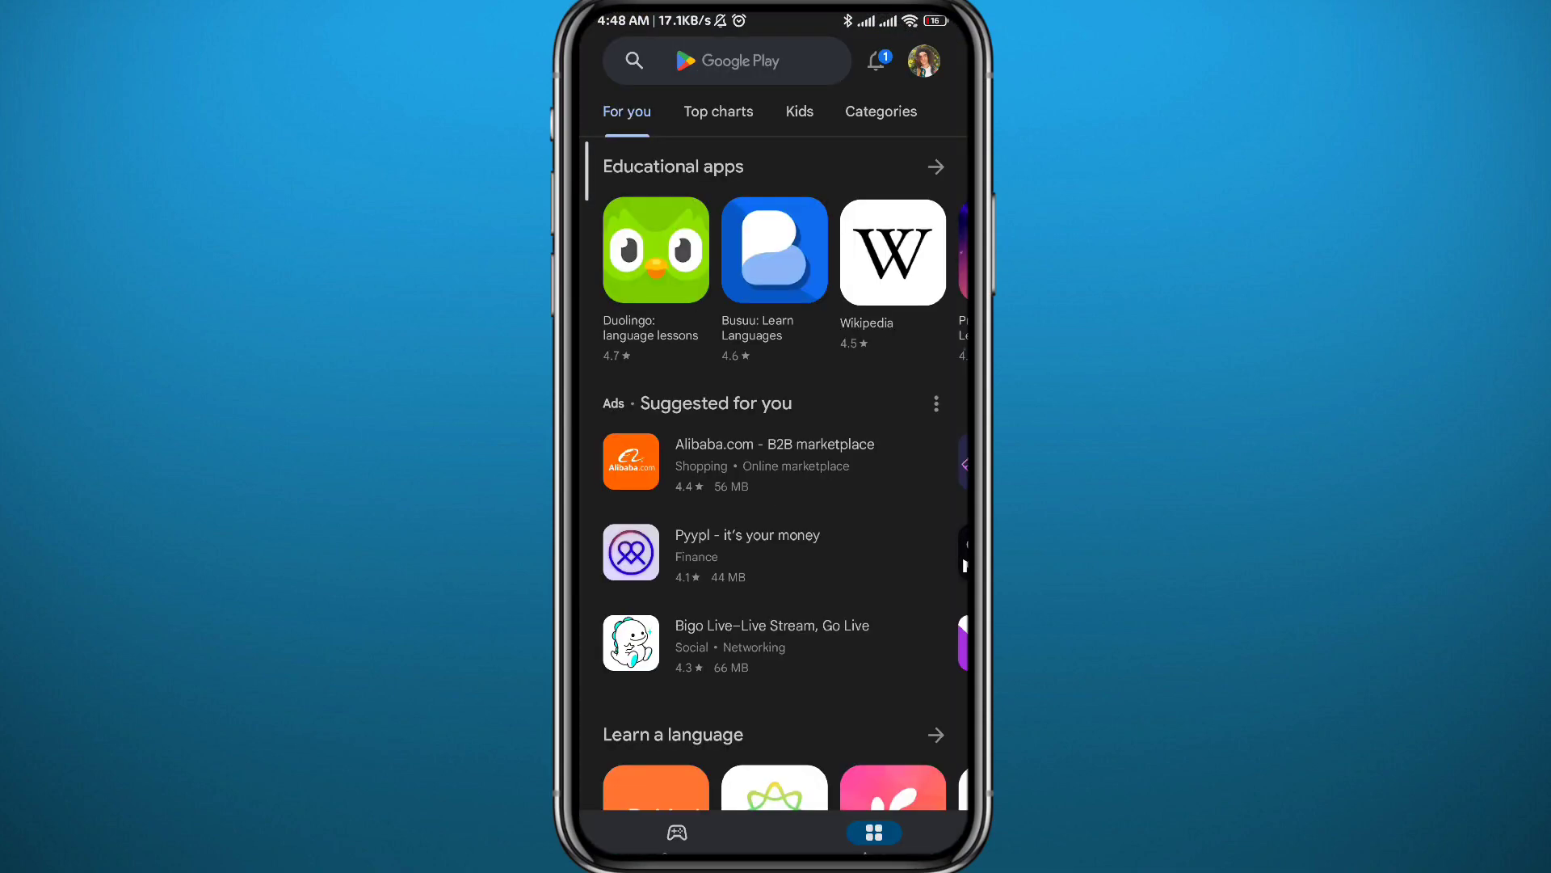
- Search the store using the recent 'youtube' query, then return to the home screen
{"action": "left_click", "coordinate": [722, 60]}
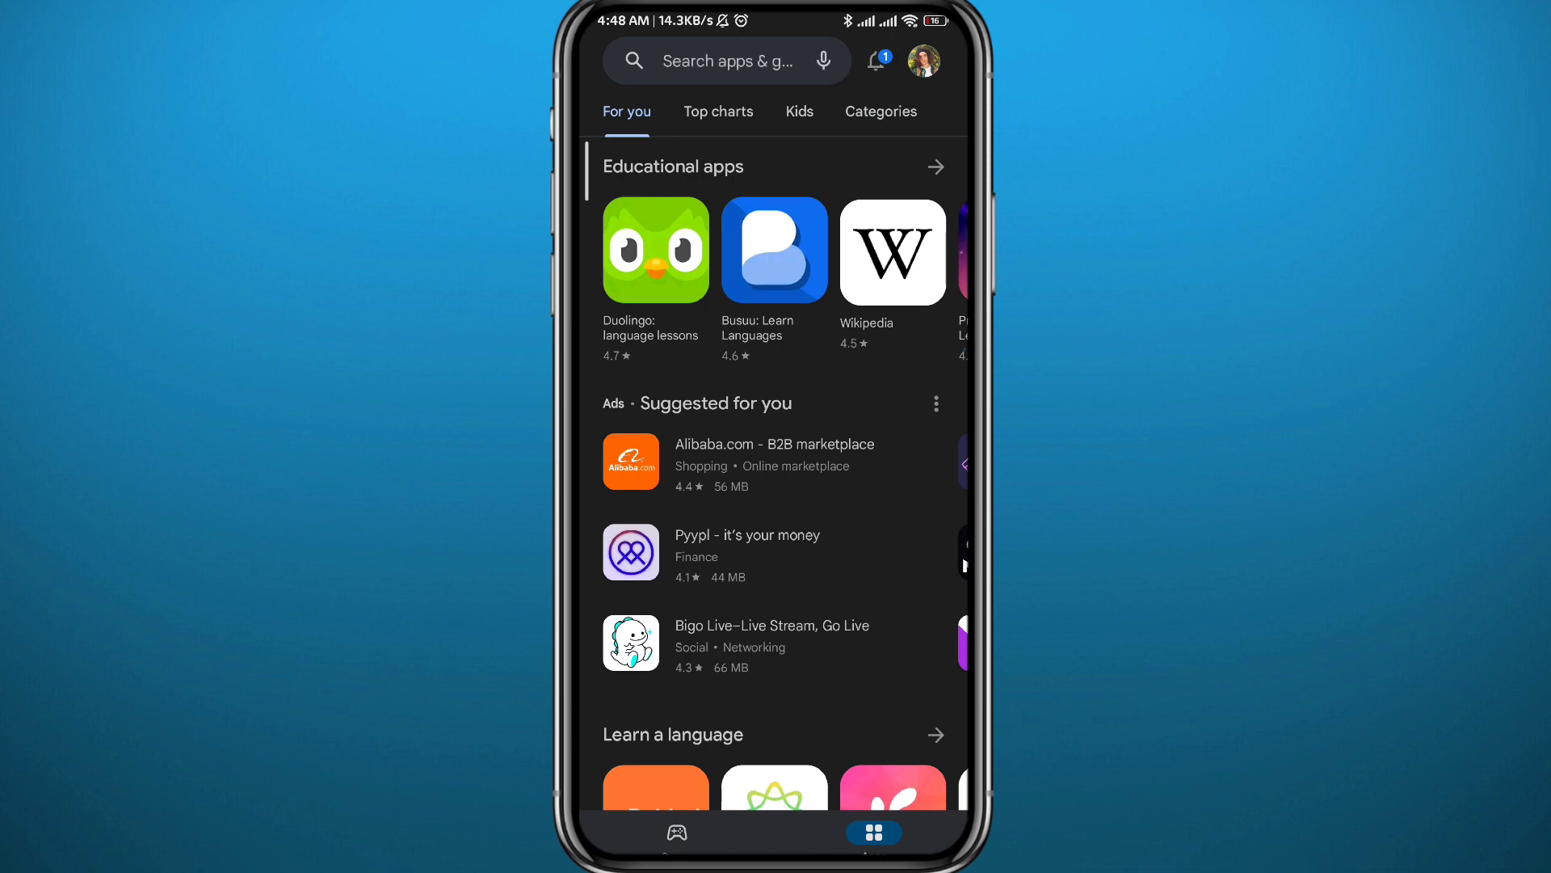
{"action": "left_click", "coordinate": [722, 59]}
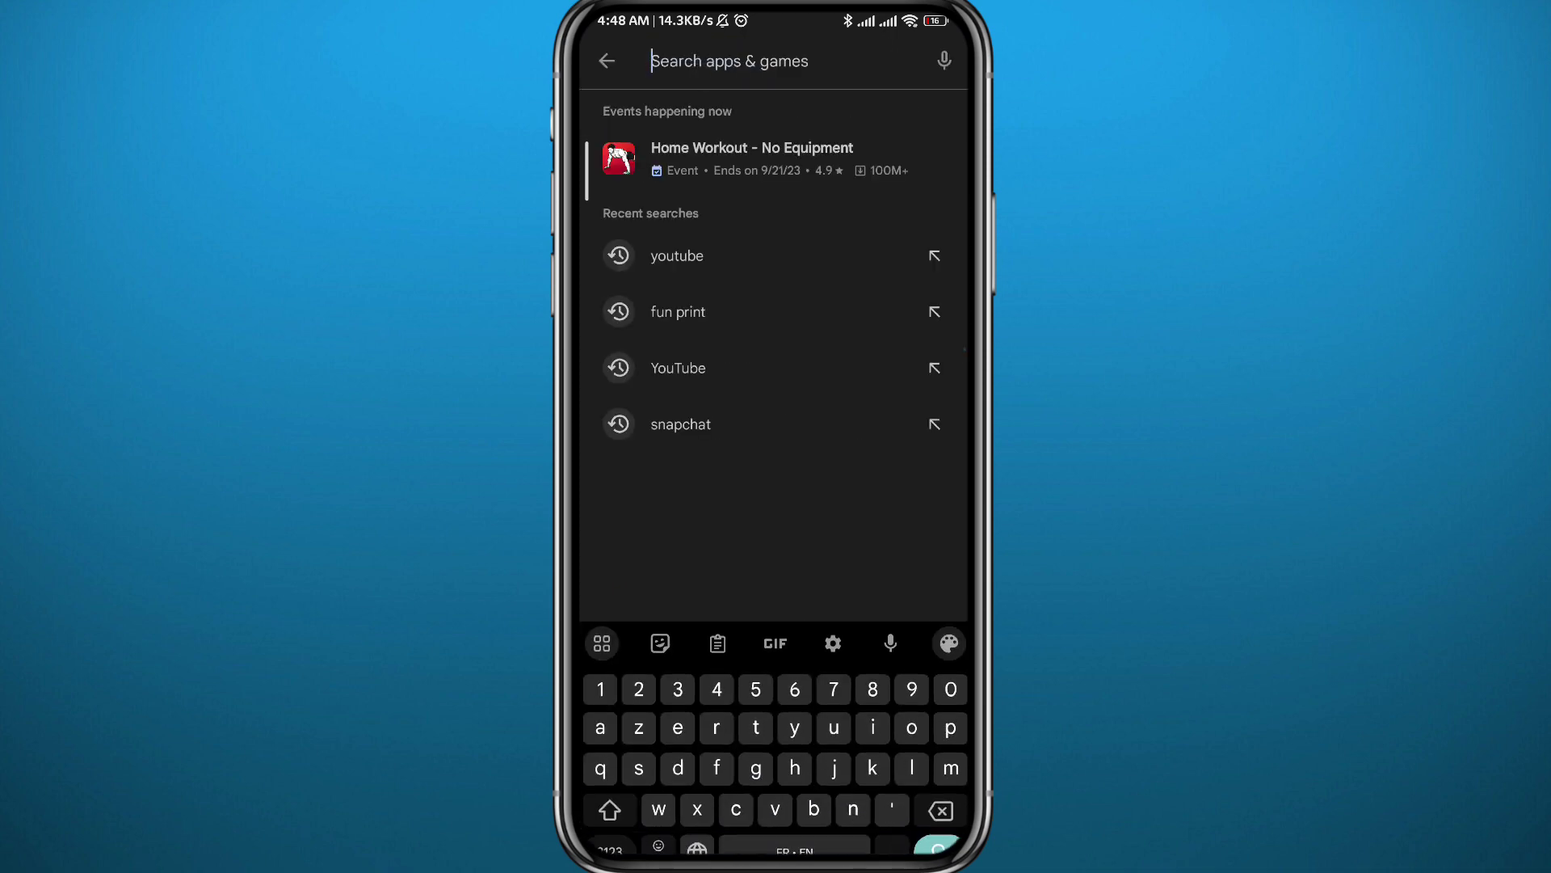
{"action": "left_click", "coordinate": [676, 256]}
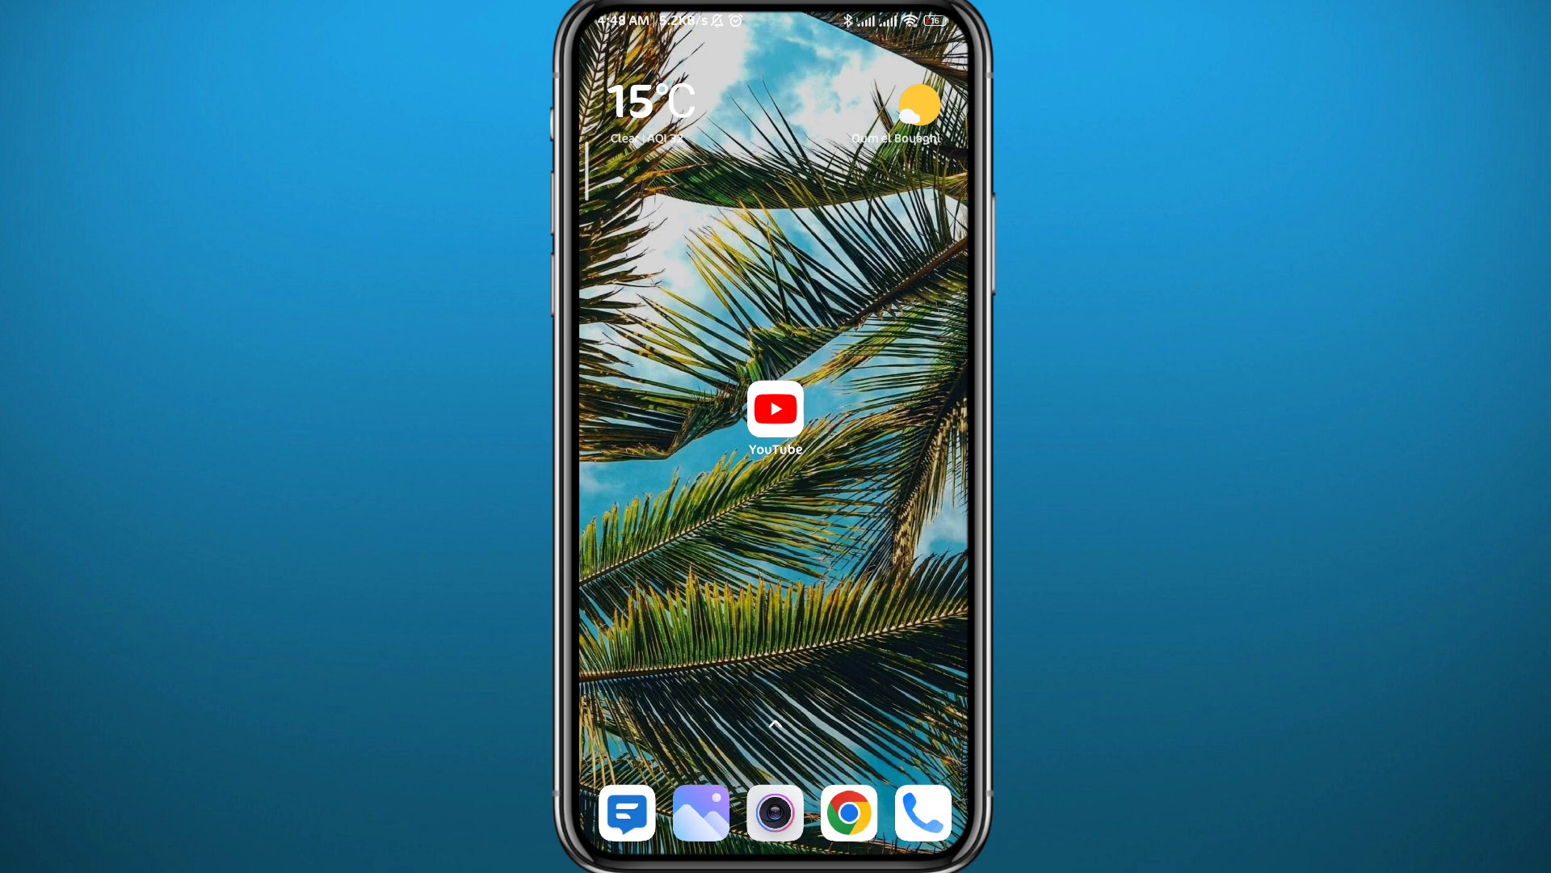
- Launch YouTube and reach its Settings page through the account panel
{"action": "left_click", "coordinate": [773, 409]}
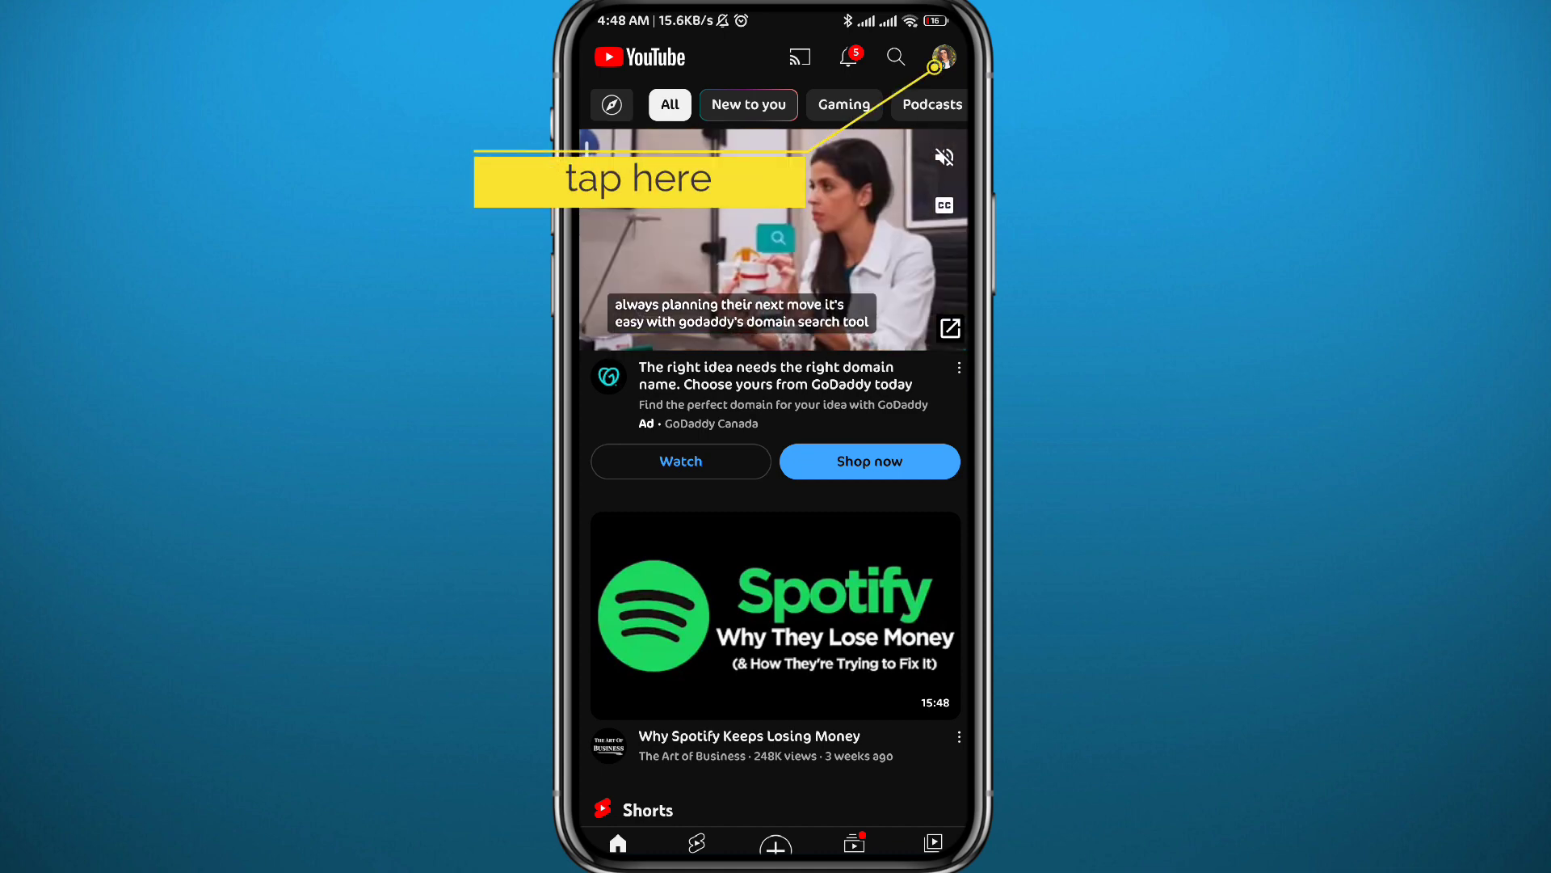
{"action": "left_click", "coordinate": [939, 56]}
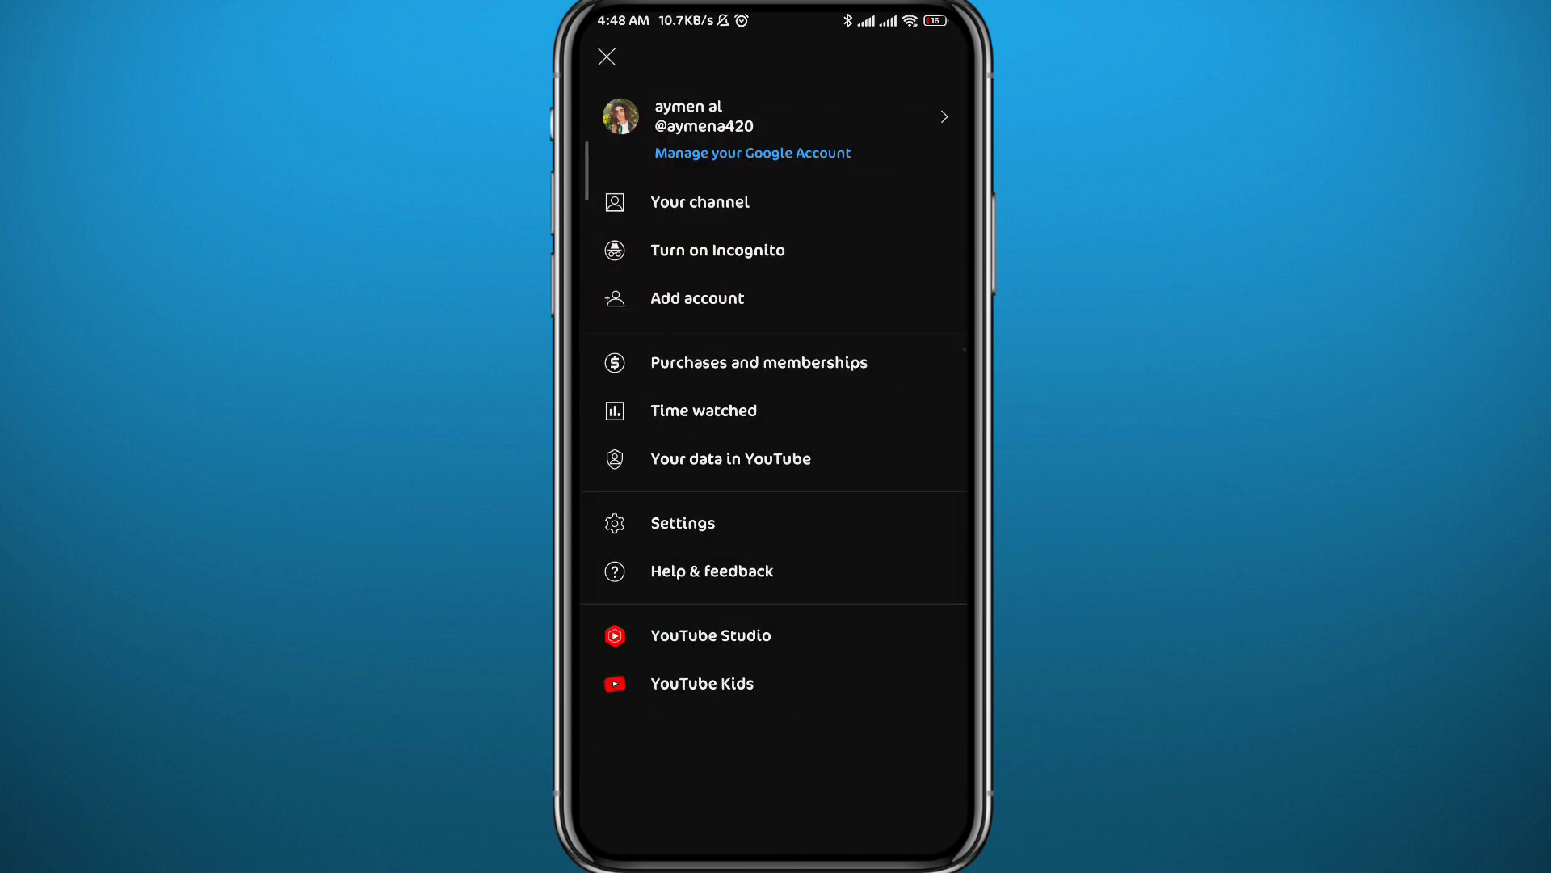
{"action": "left_click", "coordinate": [682, 522]}
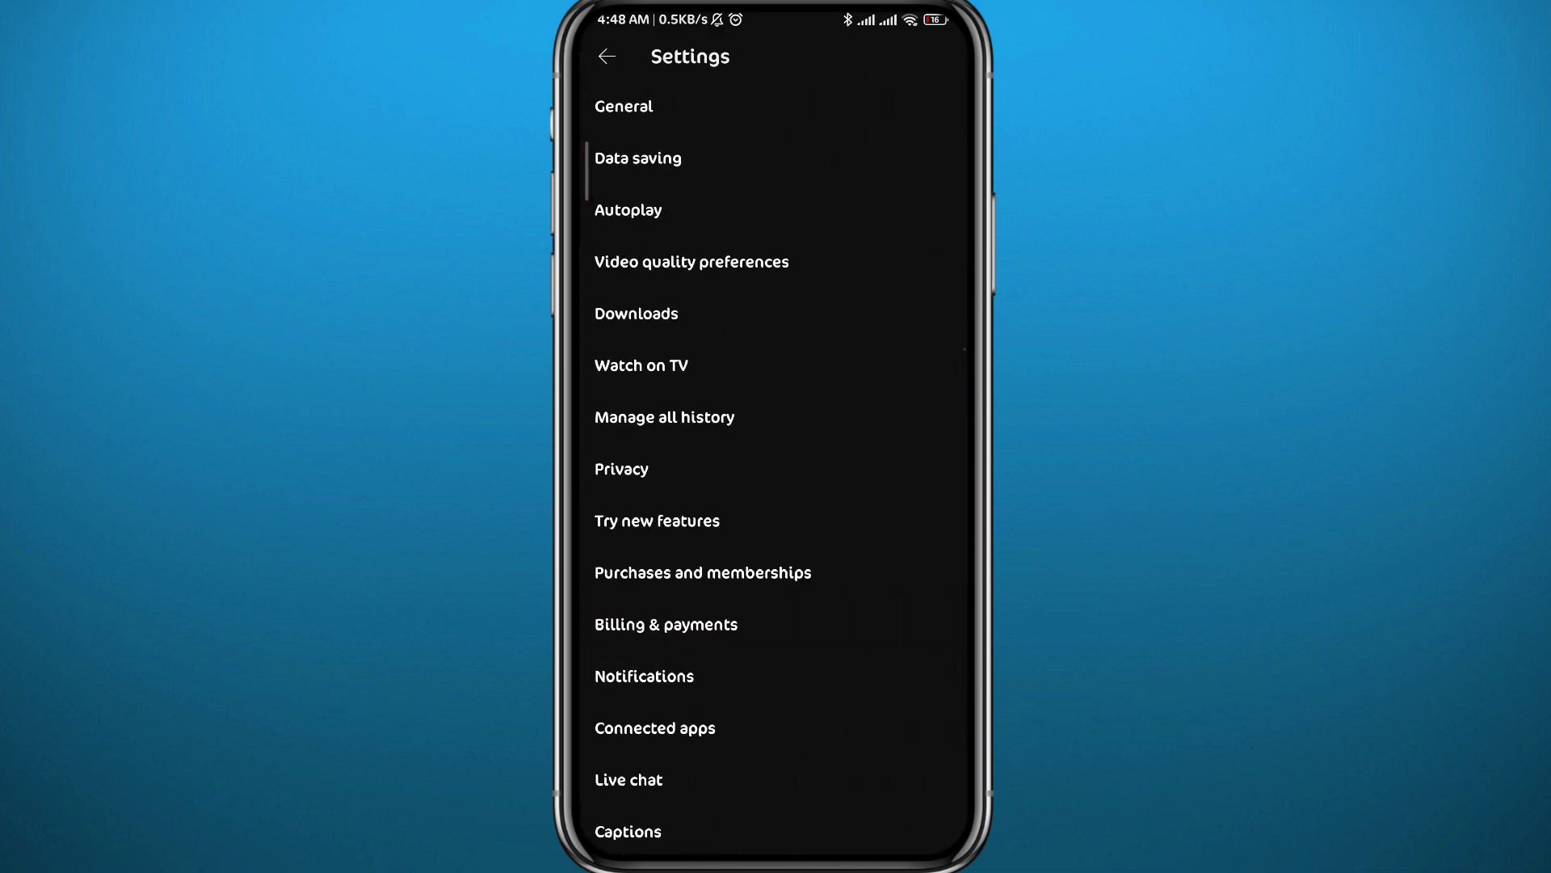
- Look through the Settings list, then go back to the YouTube home feed
{"action": "scroll", "scroll_direction": "down", "scroll_amount": 3}
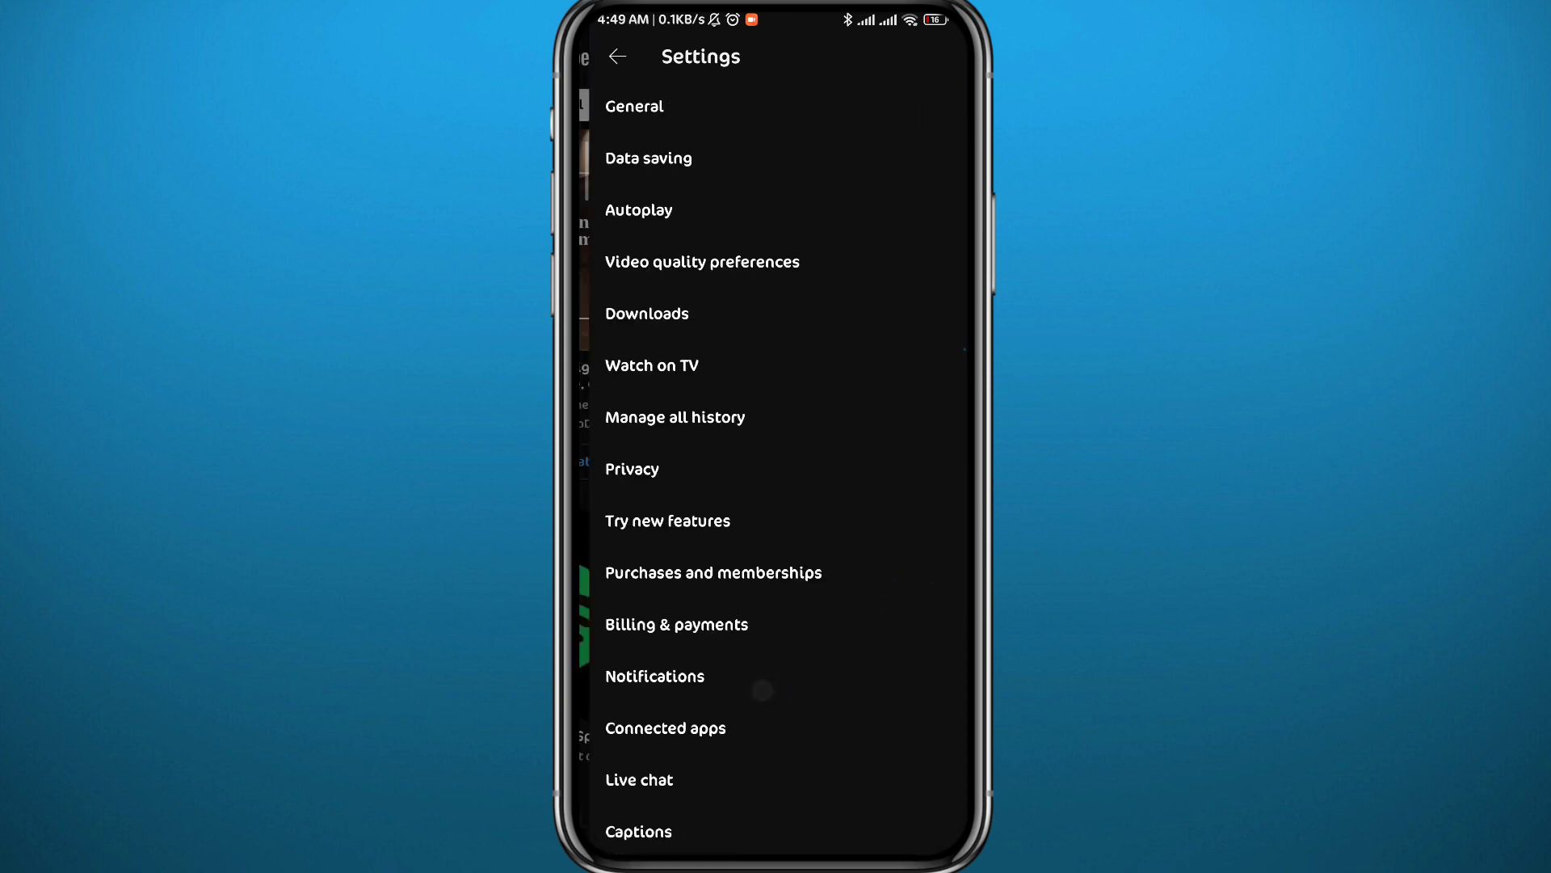
{"action": "left_click", "coordinate": [615, 57]}
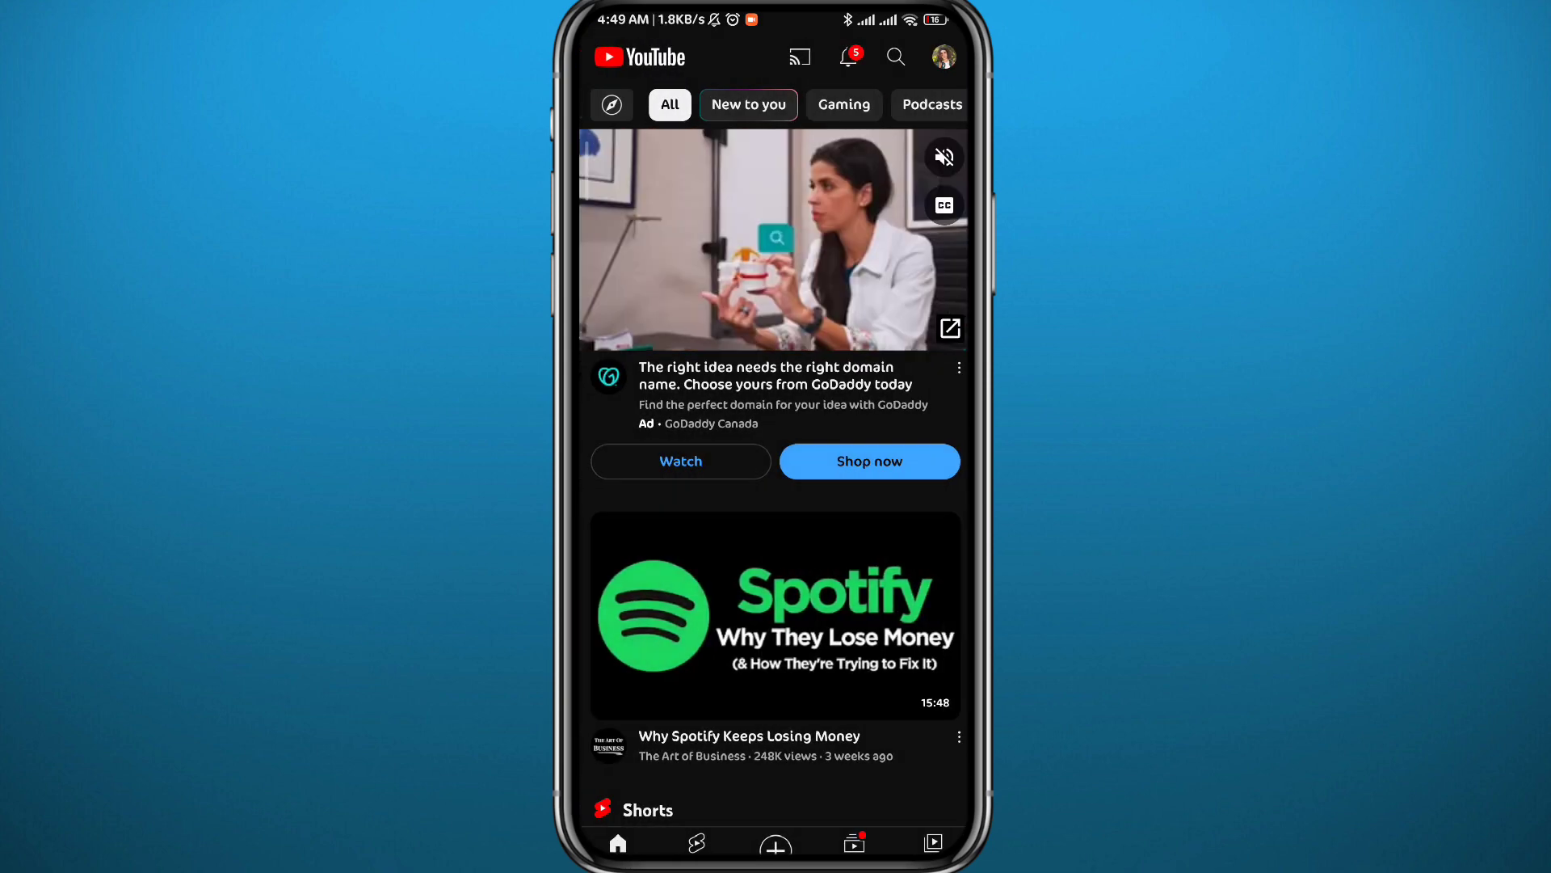
- From the account panel, go to 'Manage your Google Account'
{"action": "left_click", "coordinate": [940, 57]}
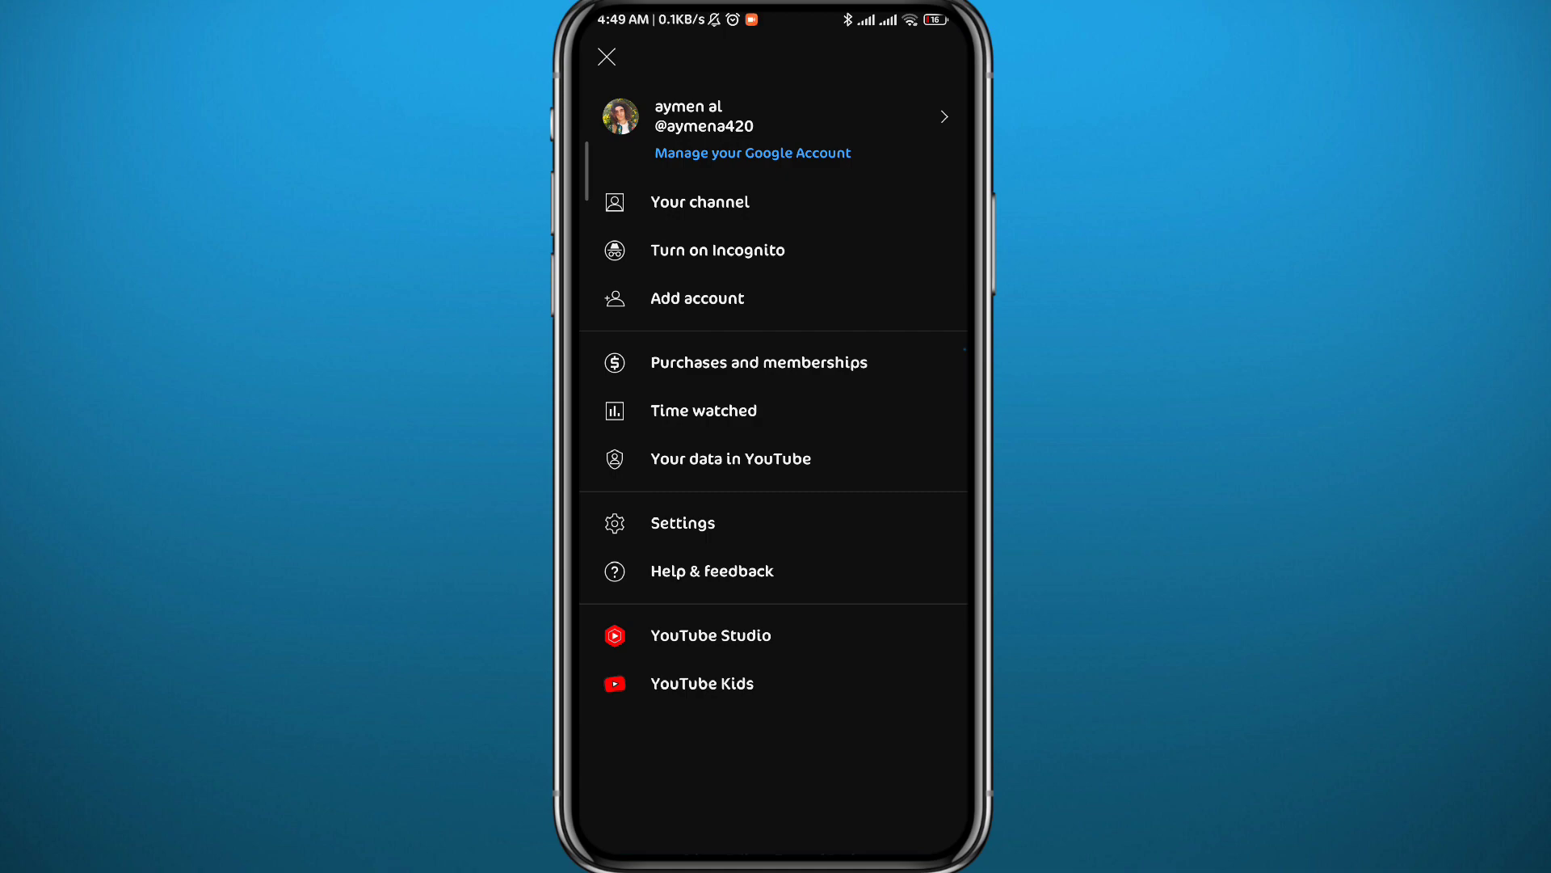
{"action": "left_click", "coordinate": [751, 152]}
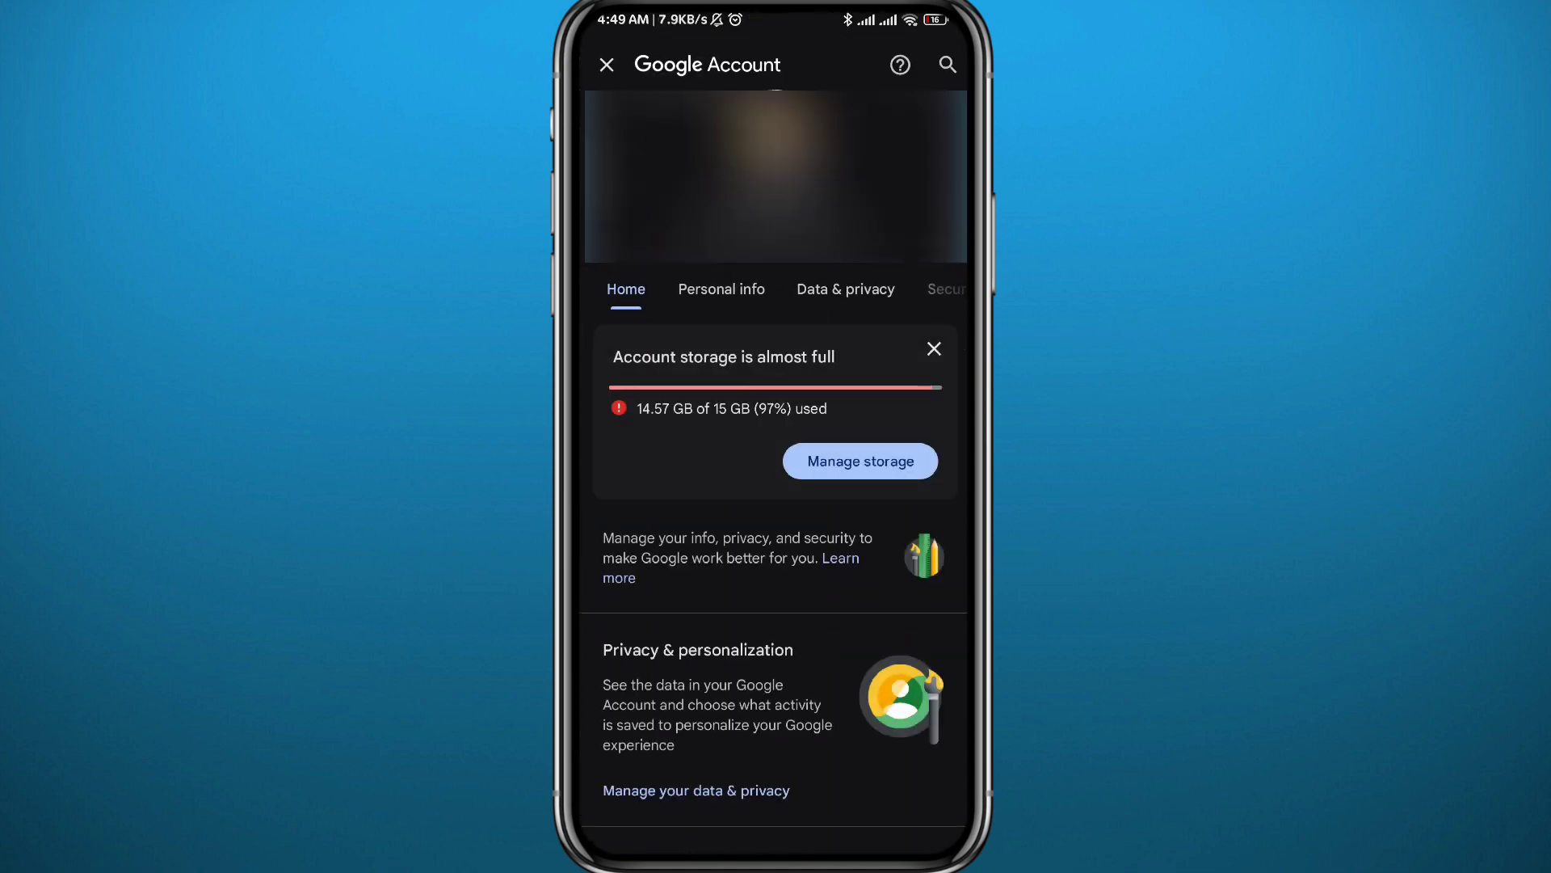
{"action": "left_click", "coordinate": [721, 289]}
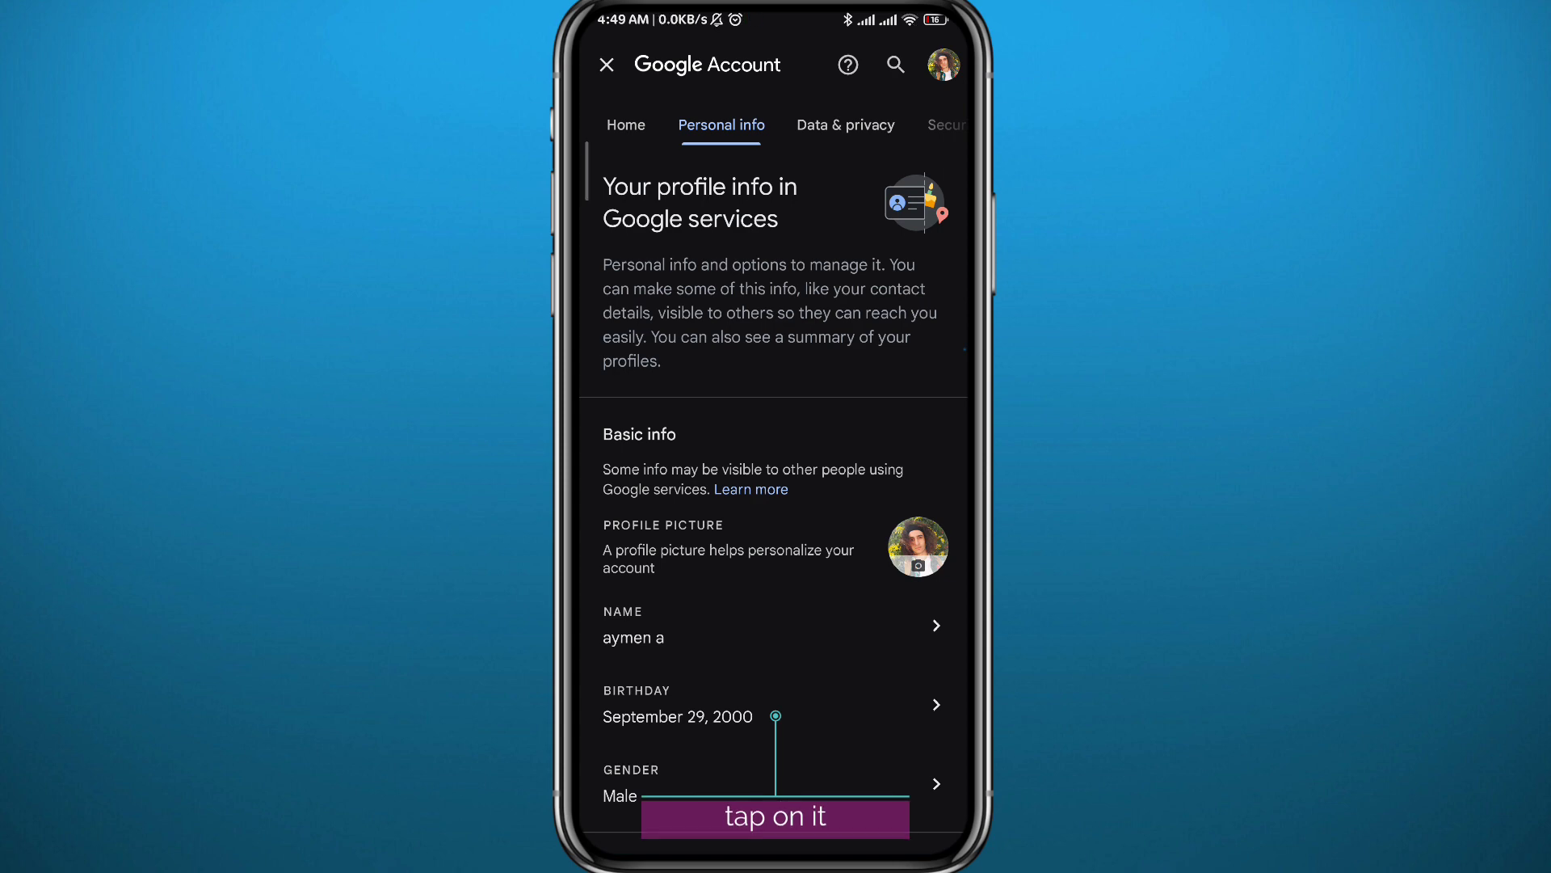
{"action": "left_click", "coordinate": [773, 704]}
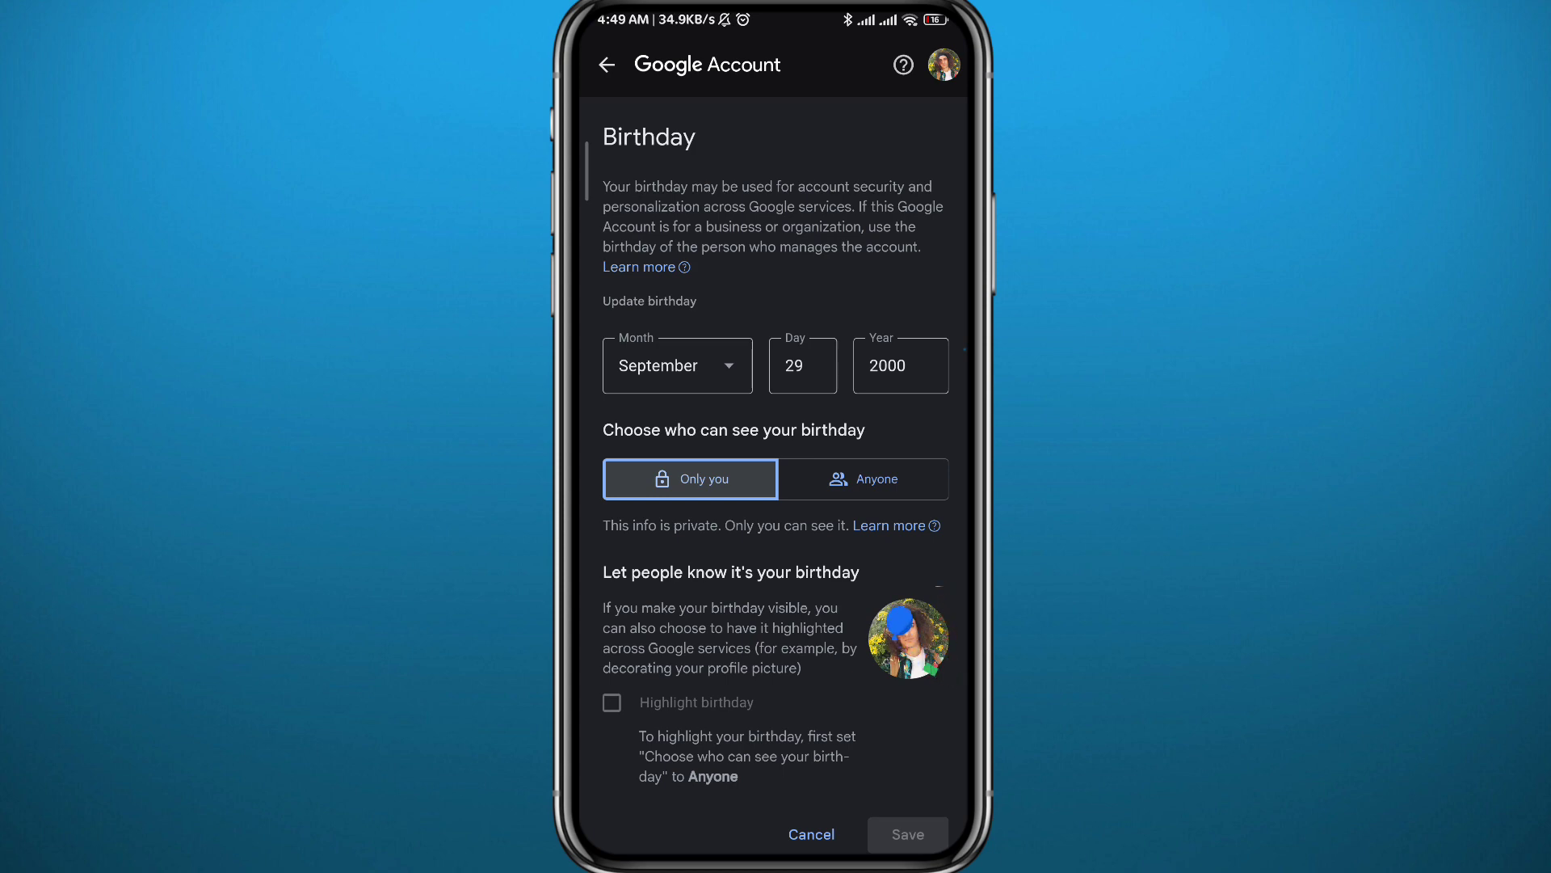
- Leave the birthday at September 29, 2000 and return to the home screen
{"action": "left_click", "coordinate": [677, 365]}
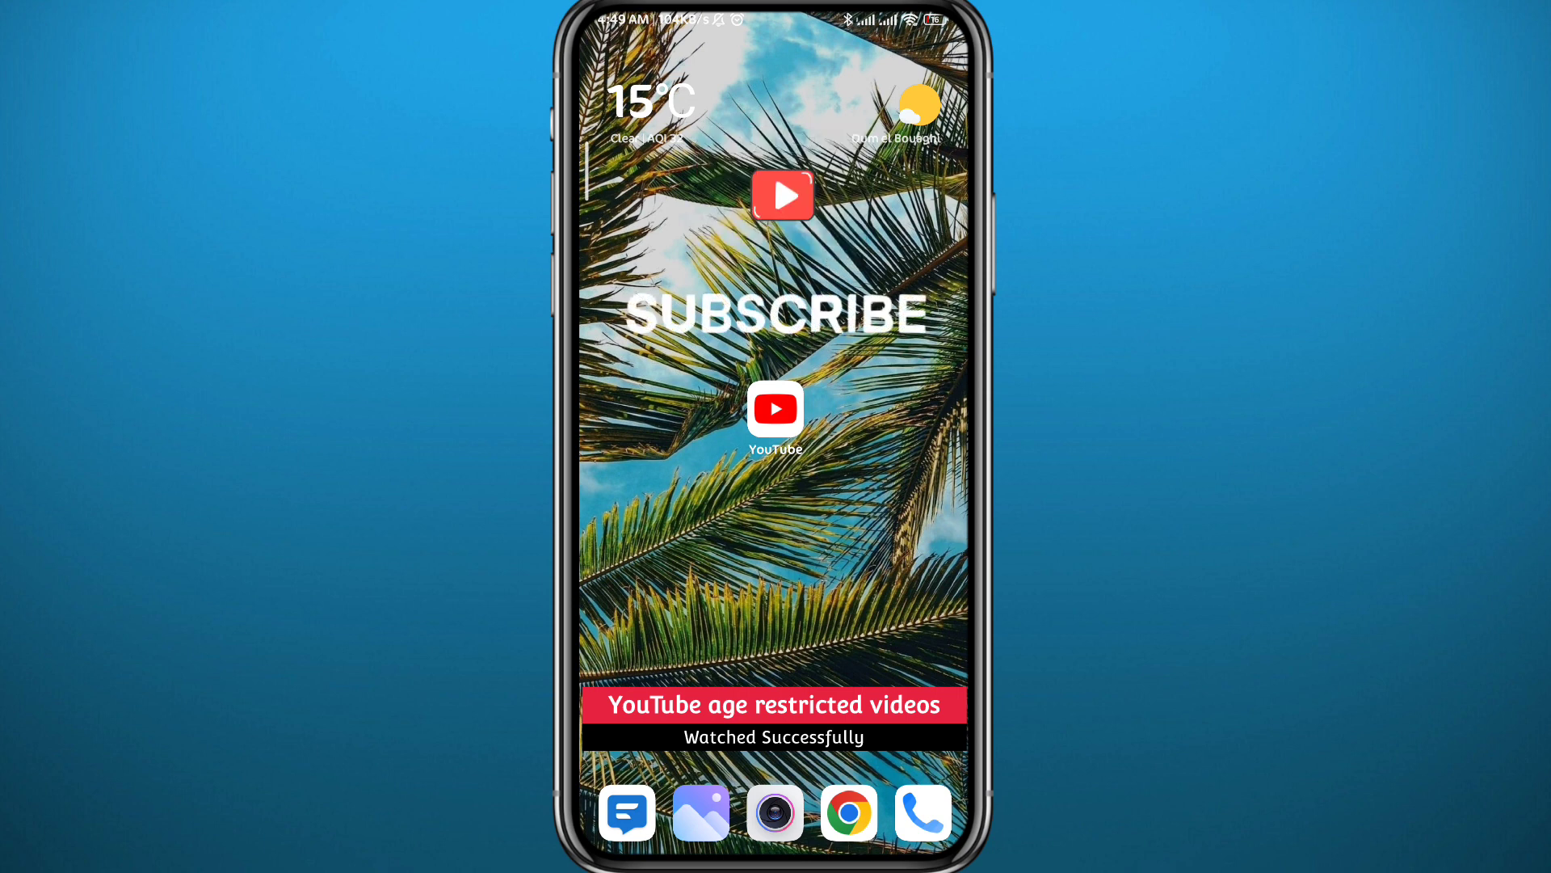
{"action": "left_click", "coordinate": [782, 195]}
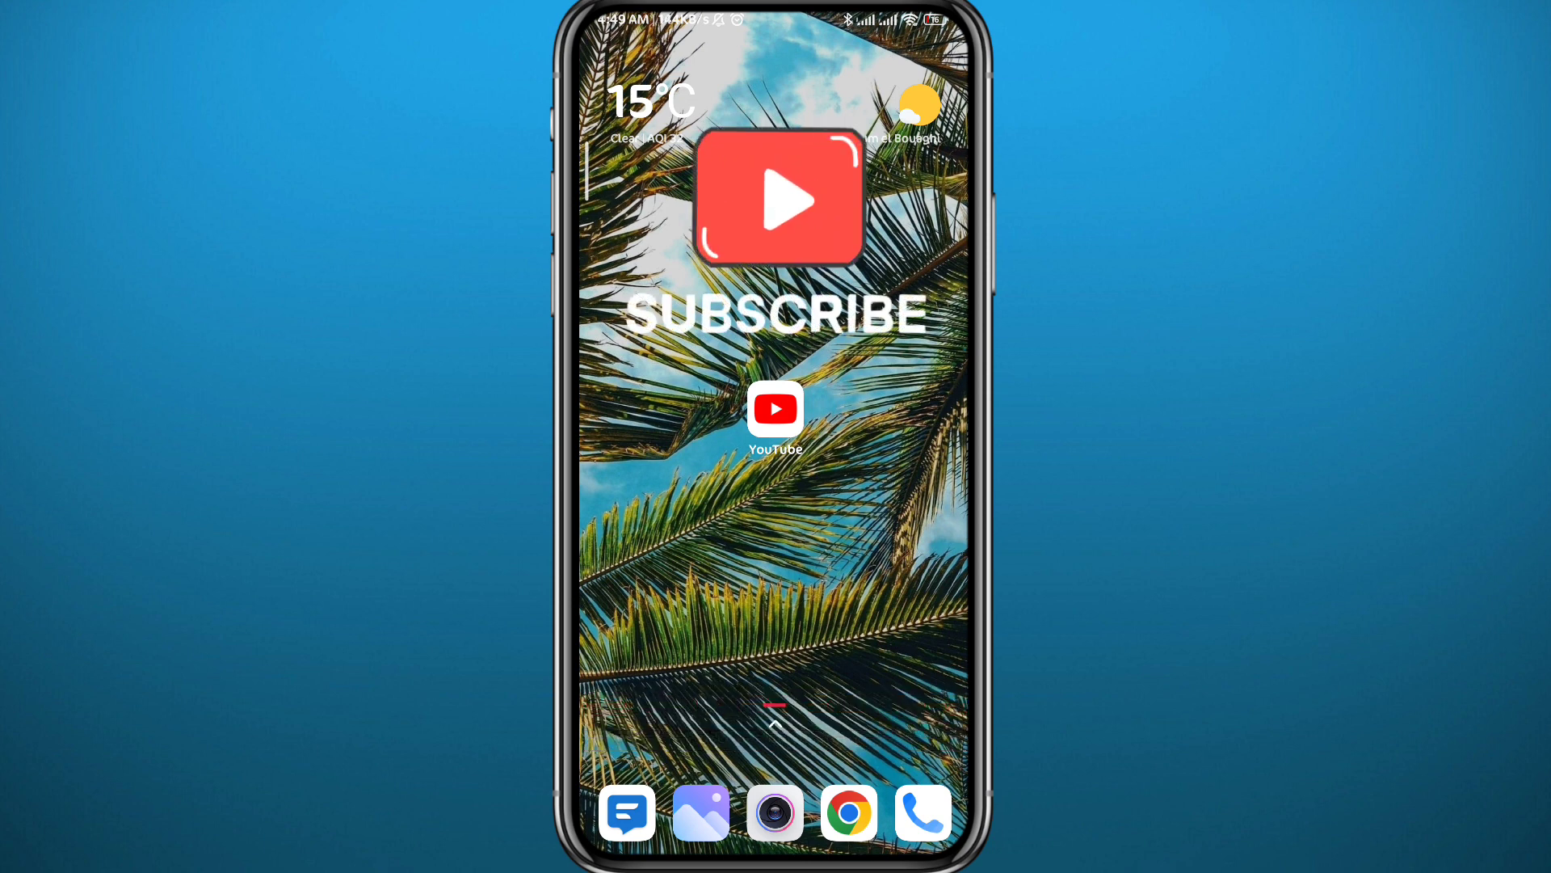